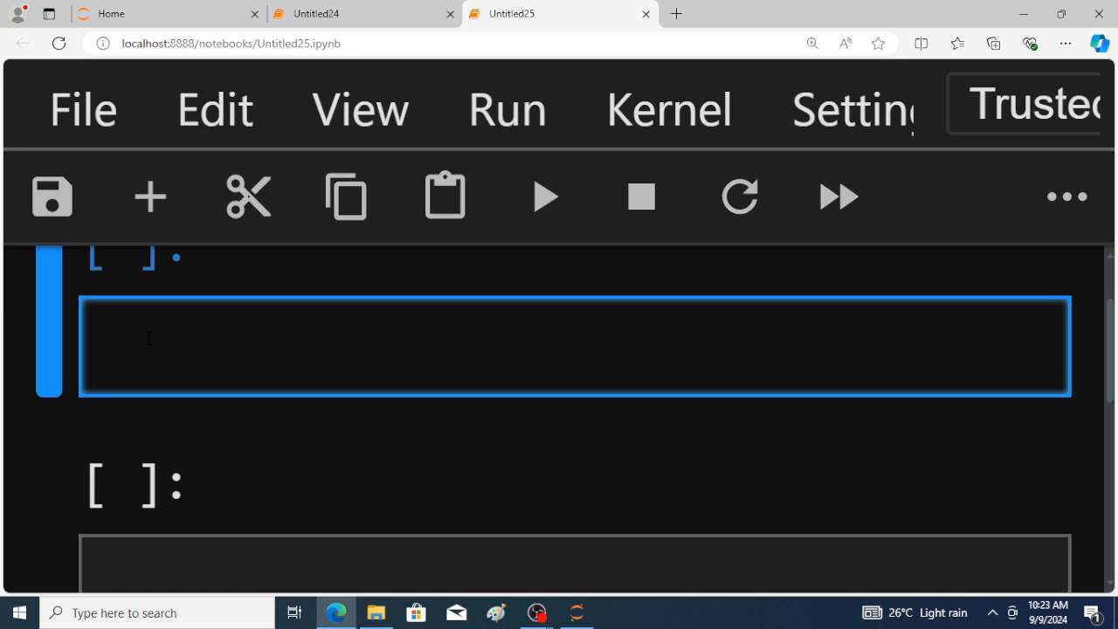
# Step: Type and clear 'PSUTIL', then return to the Untitled25 notebook tab
pyautogui.write('PS')
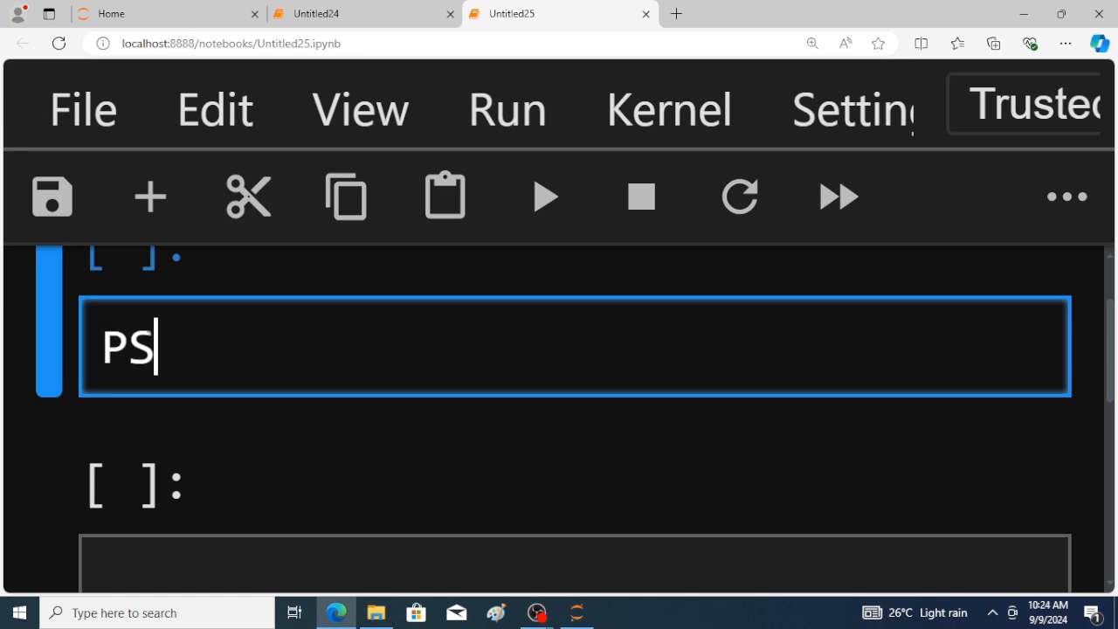
pyautogui.write('UTI')
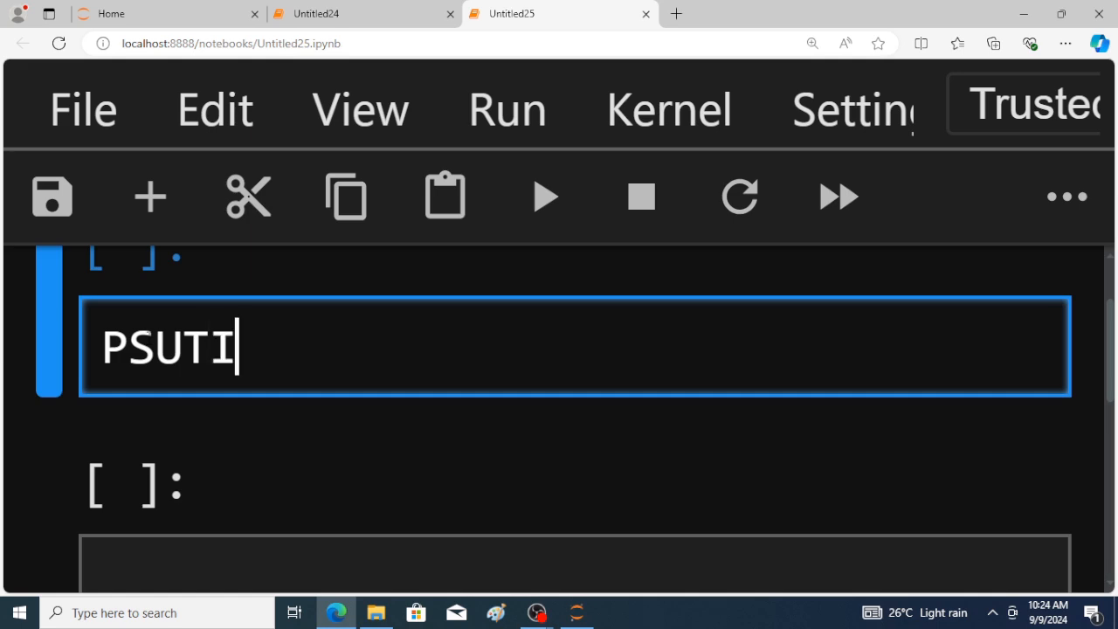
pyautogui.write('L')
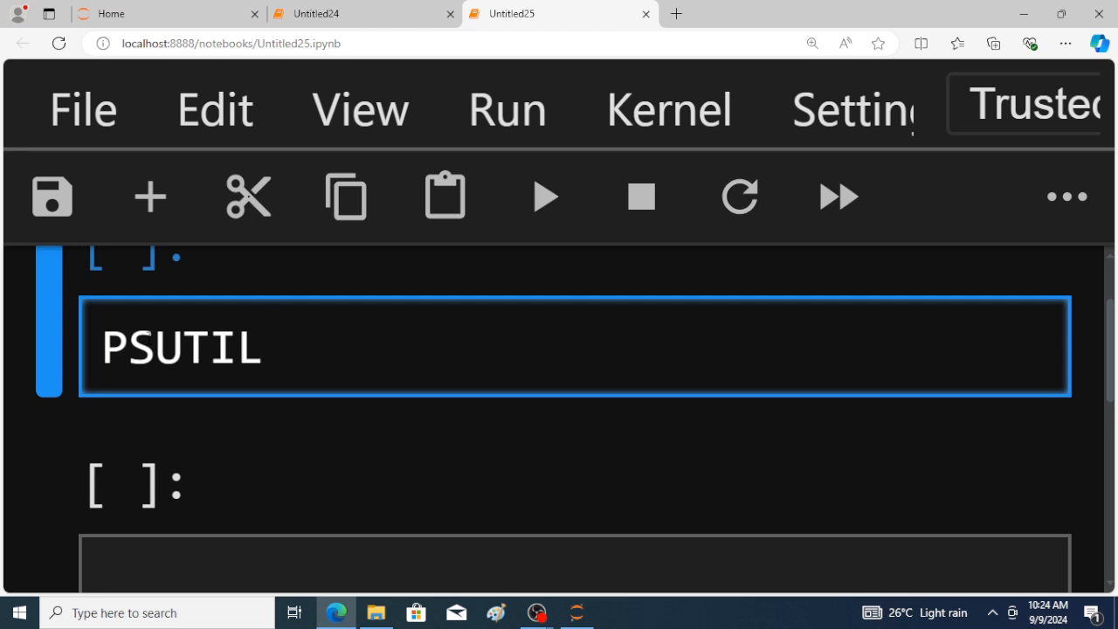
pyautogui.press('Backspace')
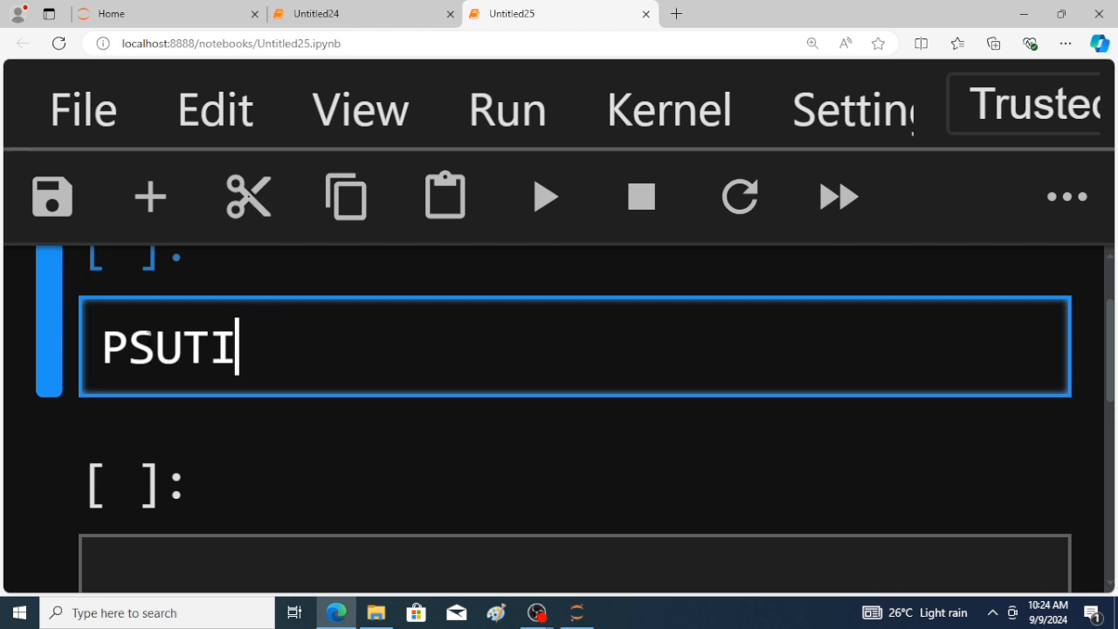
pyautogui.press('Ctrl+a')
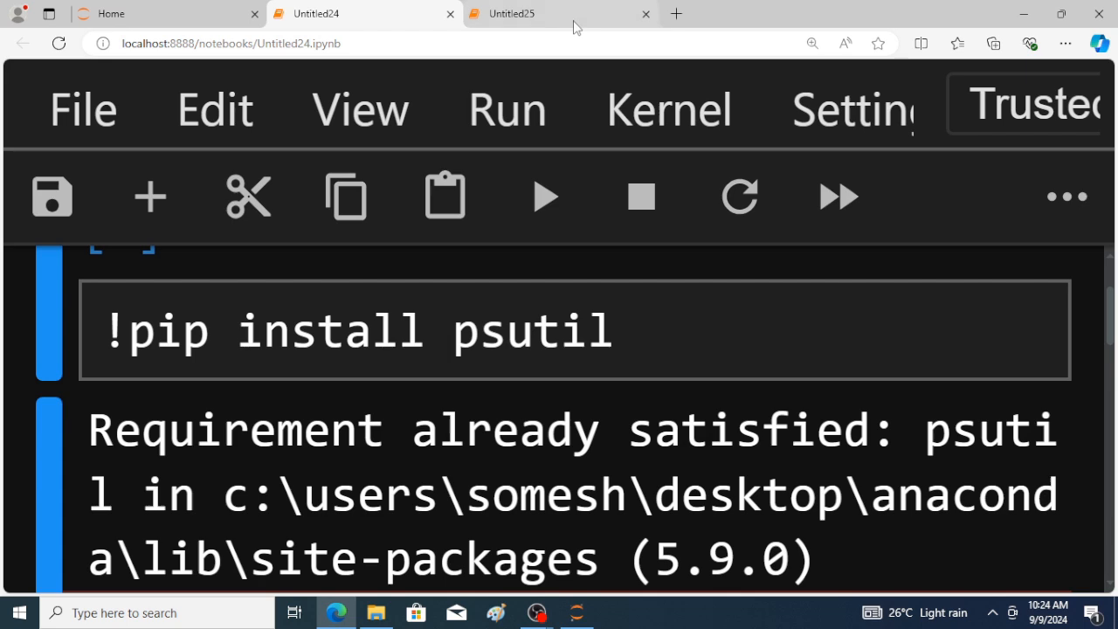
pyautogui.click(513, 13)
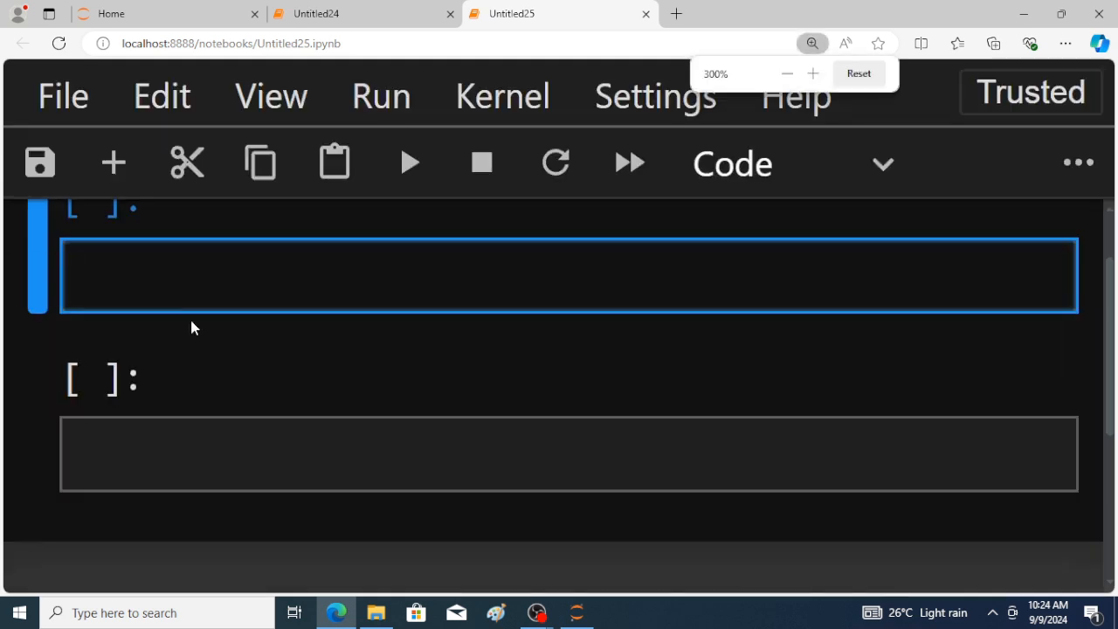
# Step: Write 'import psutil as p' and 'print(p.sensors_battery())' on two lines
pyautogui.write('impo')
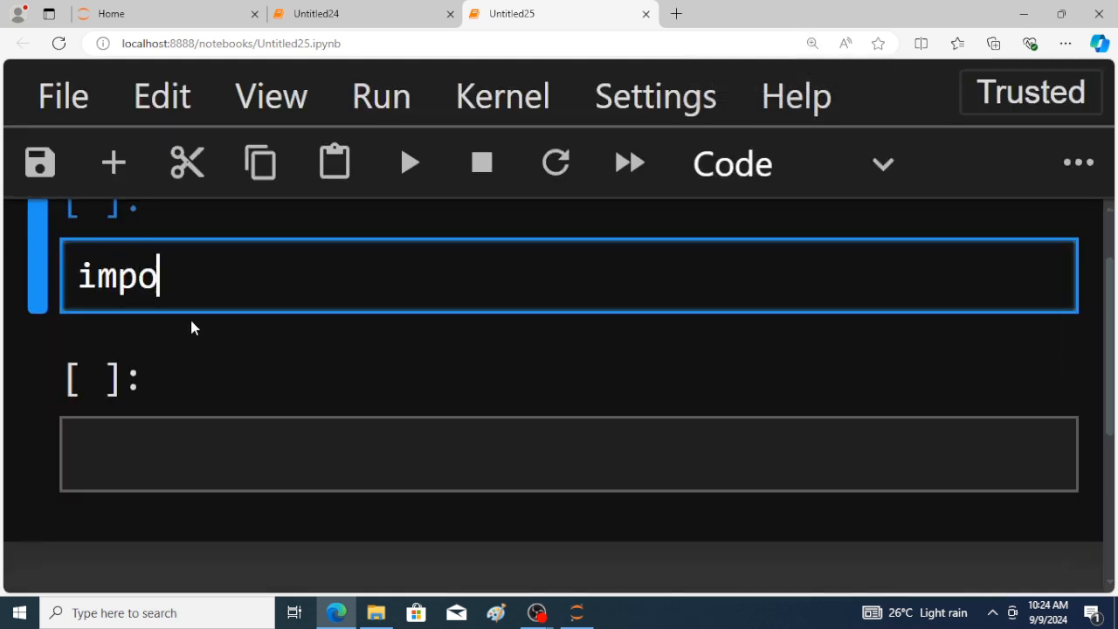
pyautogui.write('rt p')
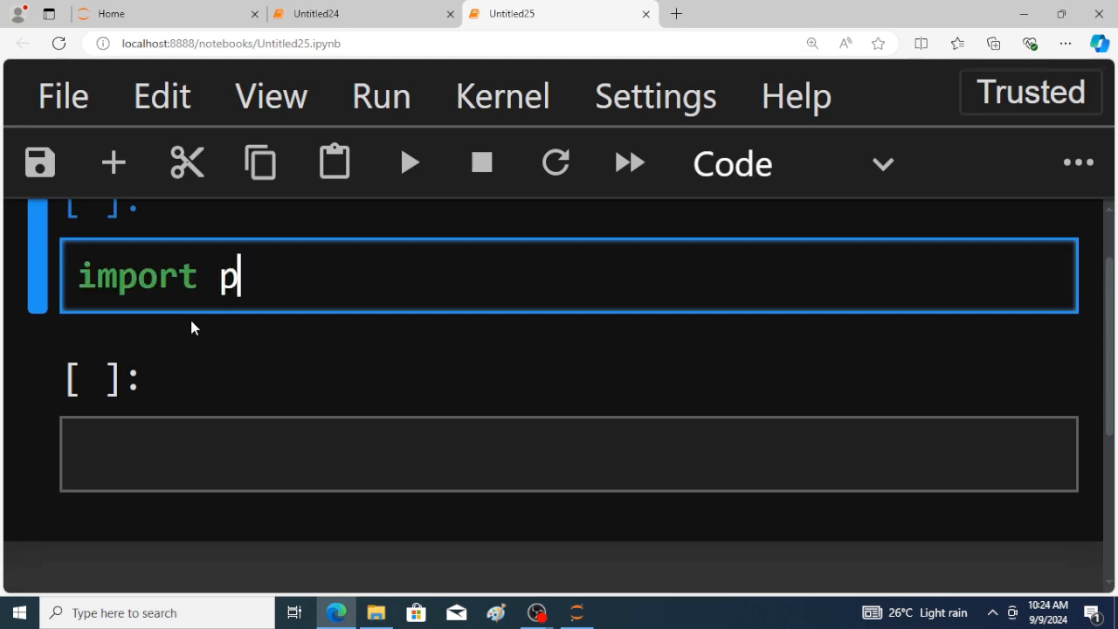
pyautogui.write('sutil')
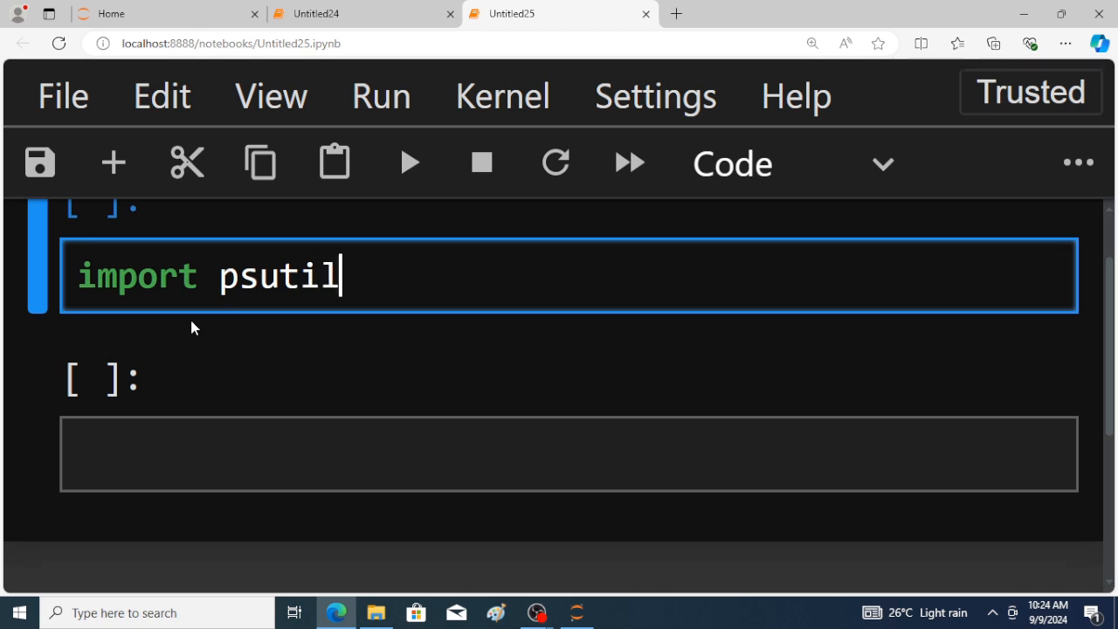
pyautogui.write('as p')
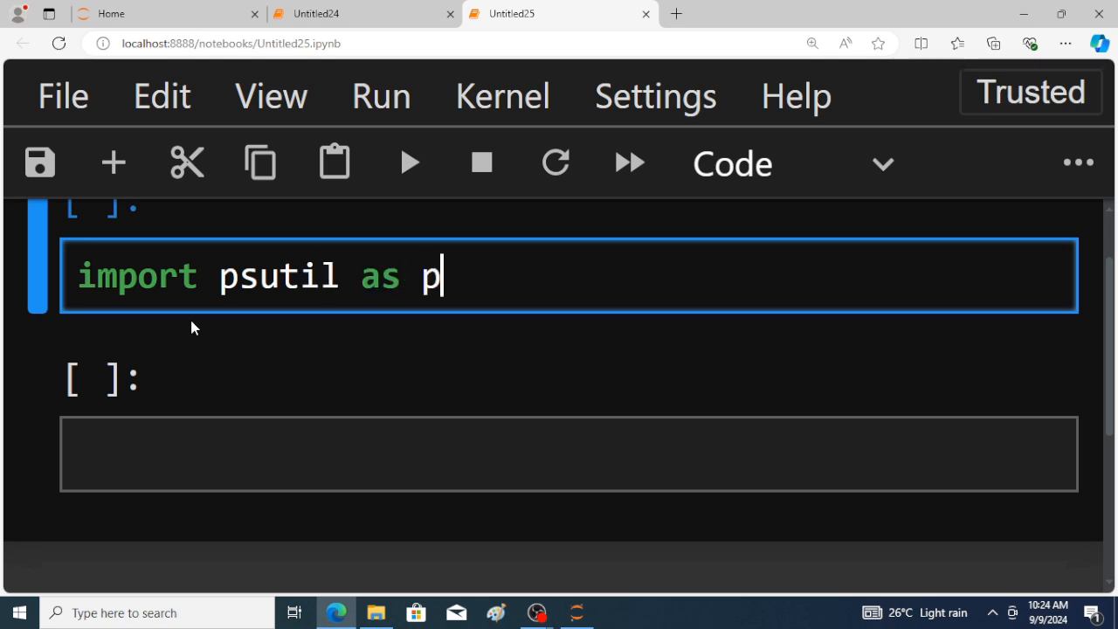
pyautogui.press('enter')
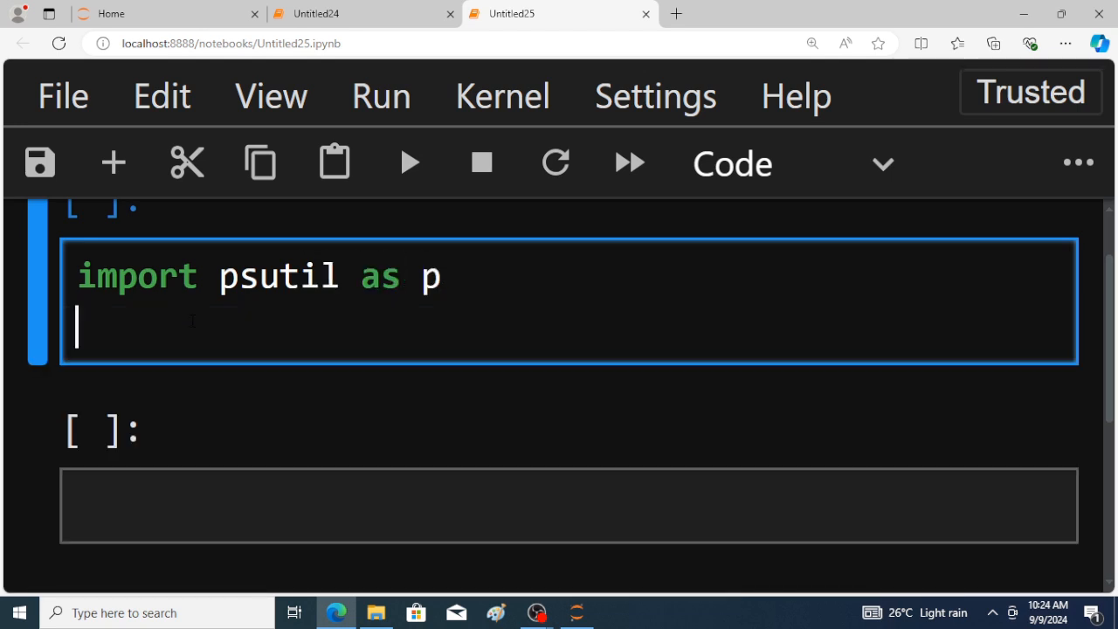
pyautogui.write('prin')
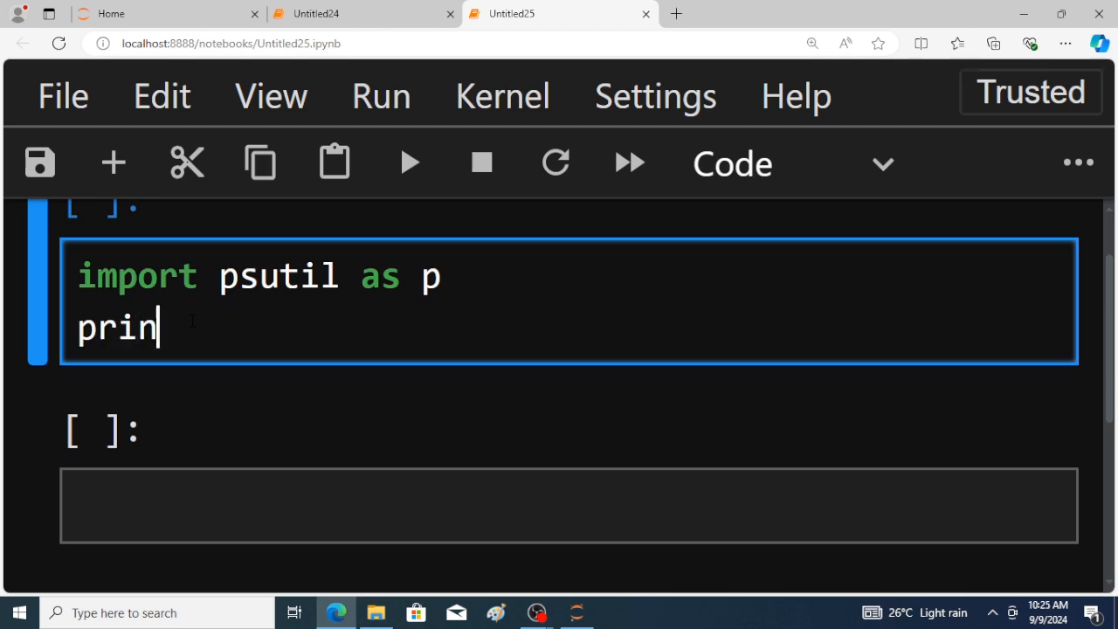
pyautogui.write('t(')
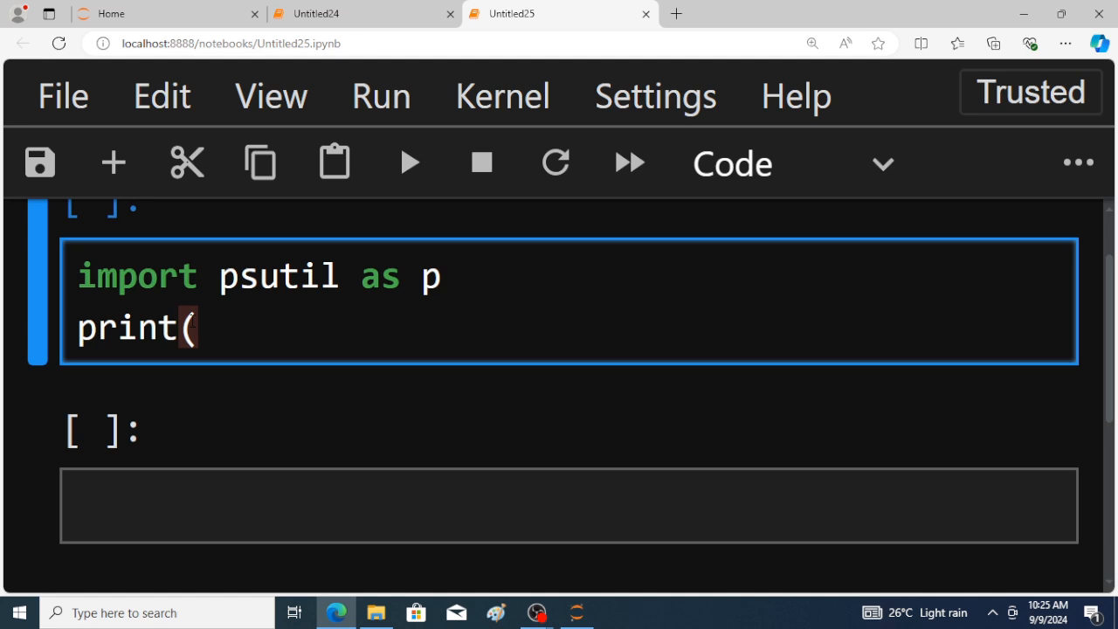
pyautogui.write('p.se')
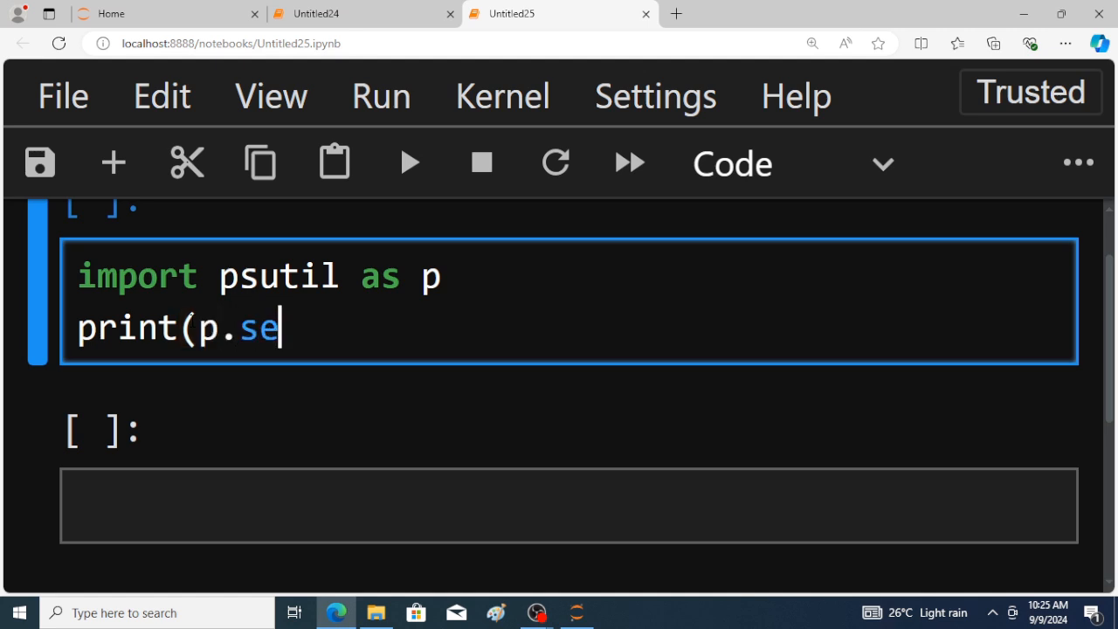
pyautogui.write('nsors_')
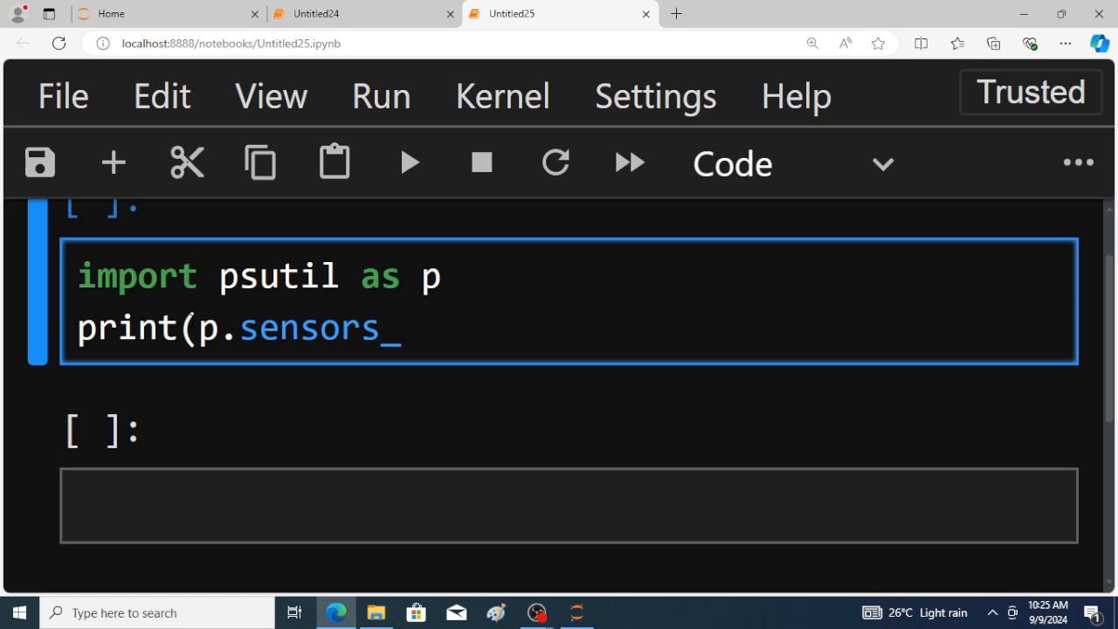
pyautogui.write('batte')
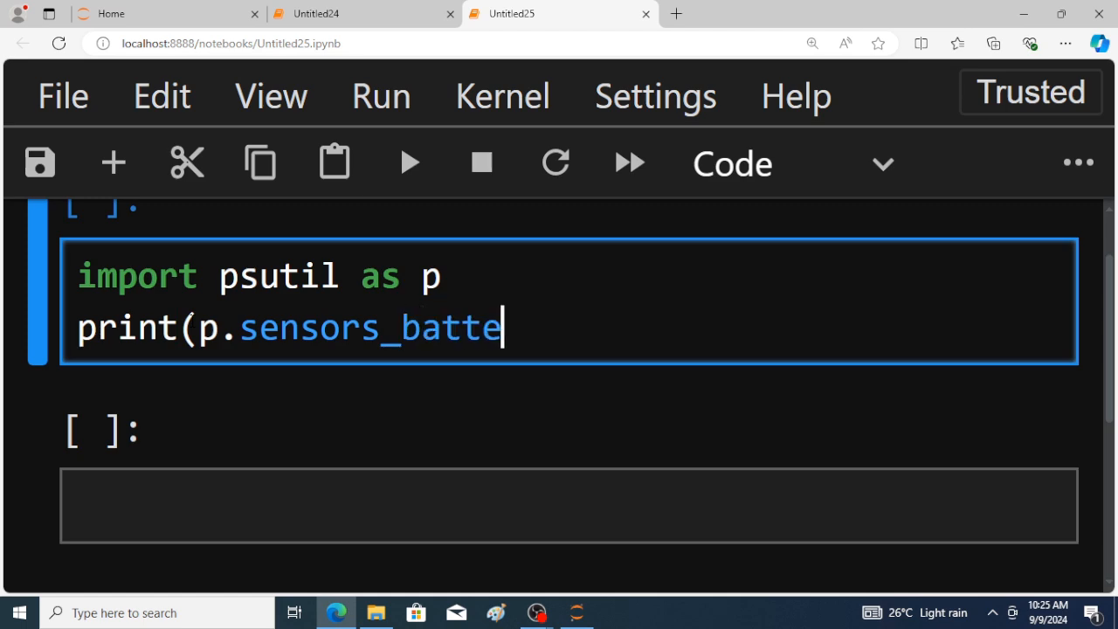
pyautogui.write('ry()')
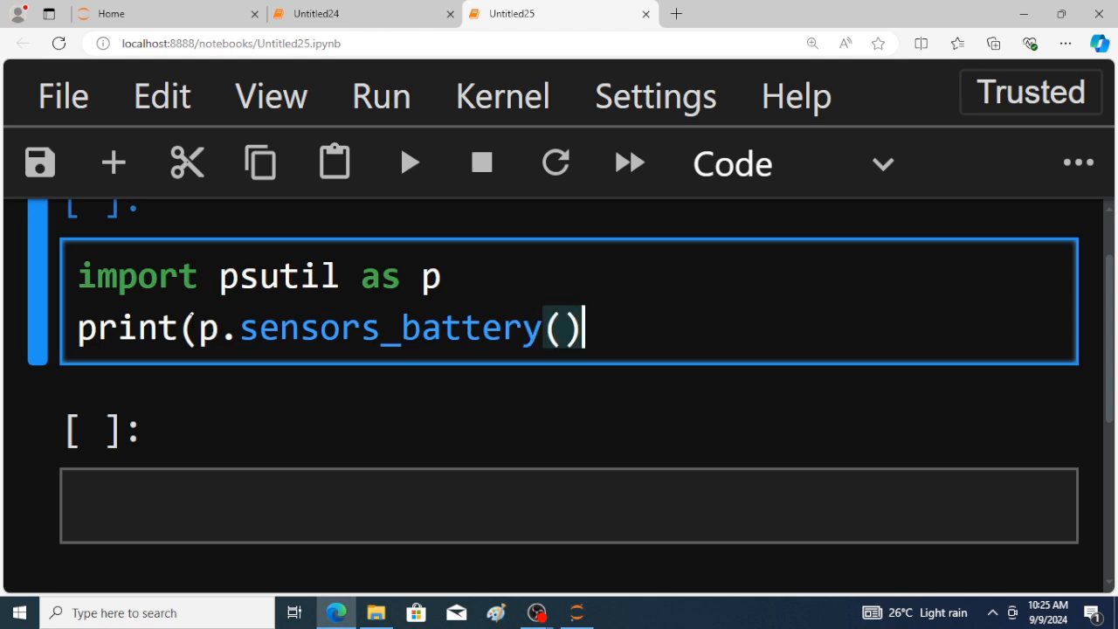
pyautogui.write(')')
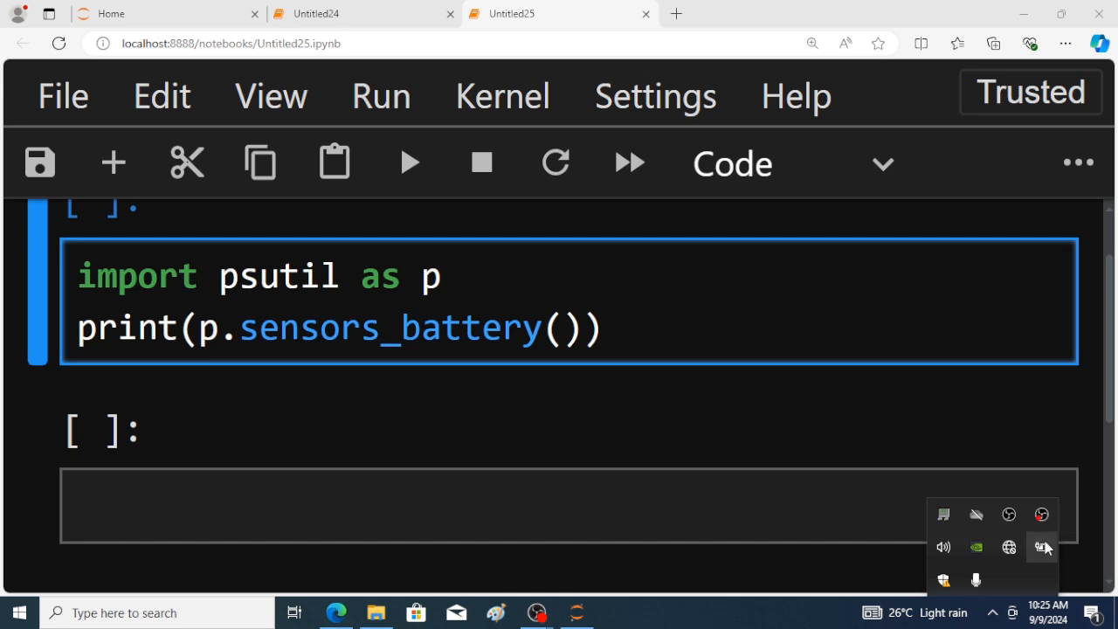
# Step: Execute the battery cell, printing percent=71 and power_plugged=True
pyautogui.click(1041, 546)
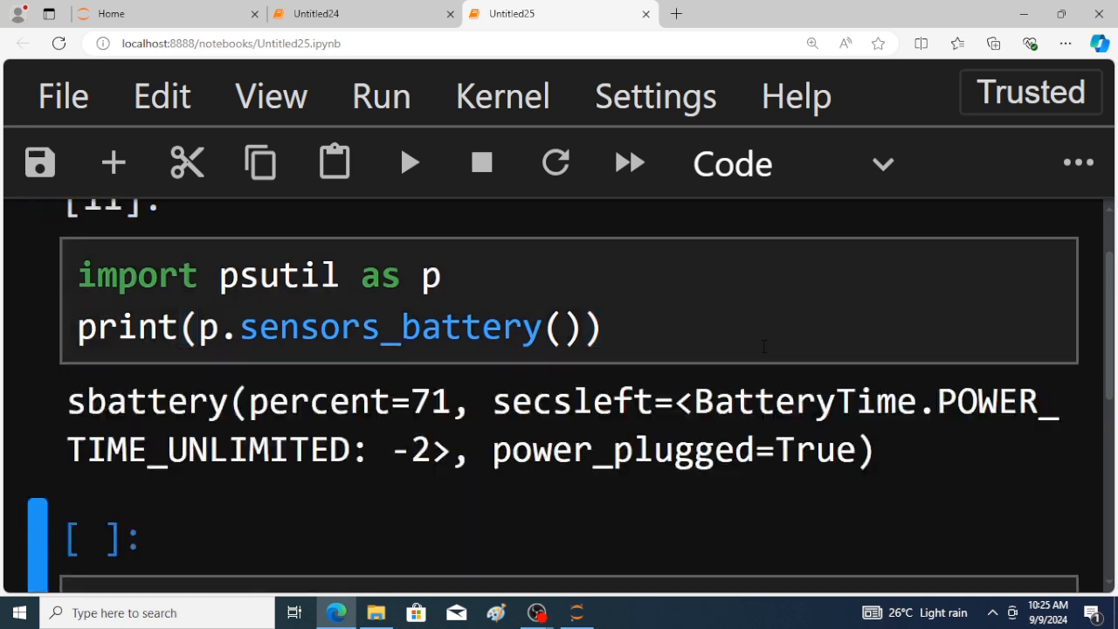
pyautogui.moveTo(371, 428)
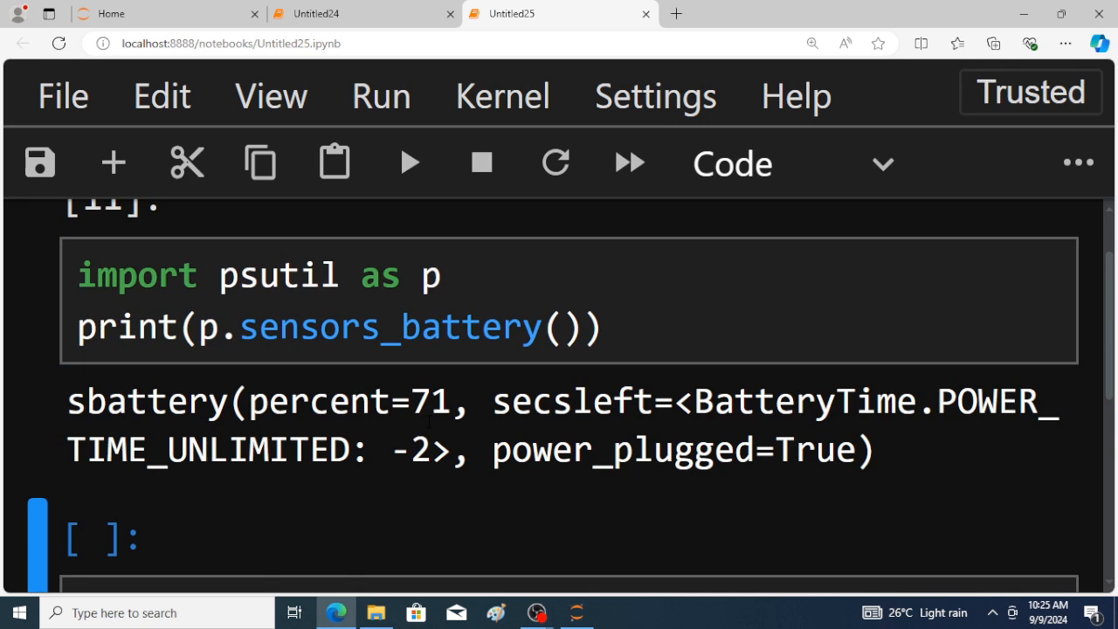
pyautogui.moveTo(803, 488)
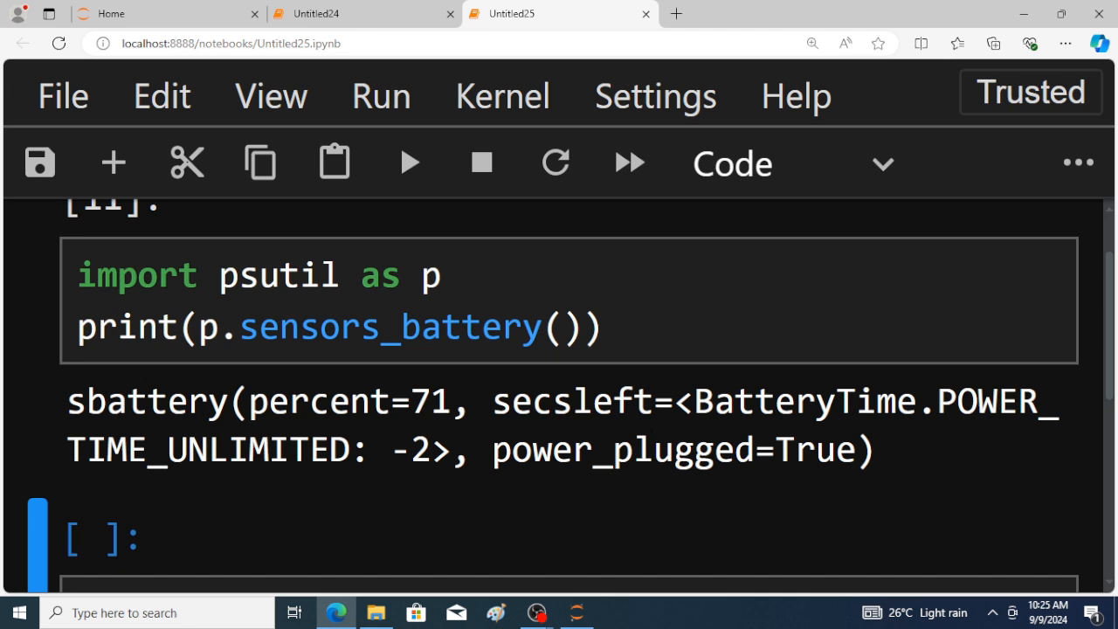
pyautogui.moveTo(705, 432)
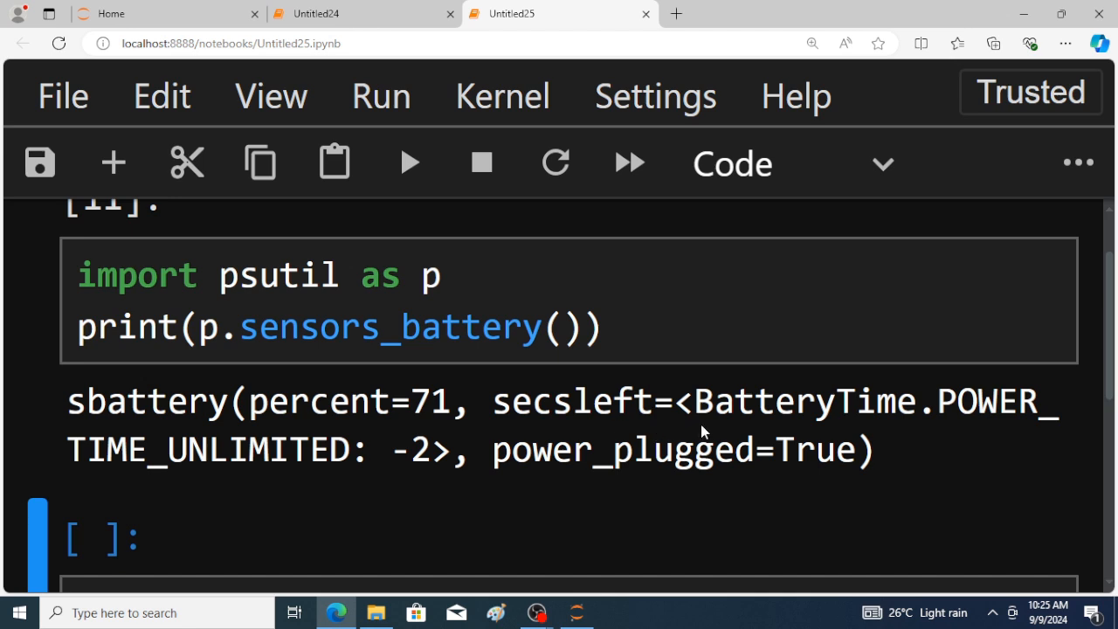
pyautogui.moveTo(361, 478)
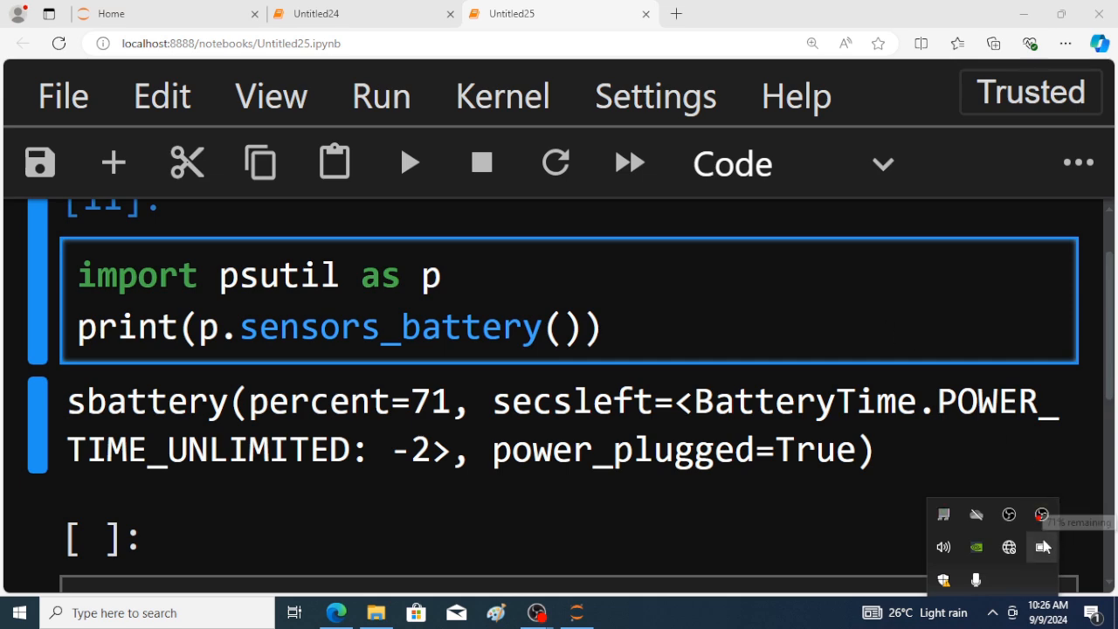
# Step: With the charger unplugged, rerun the cell to show power_plugged=False at 71%
pyautogui.click(1041, 546)
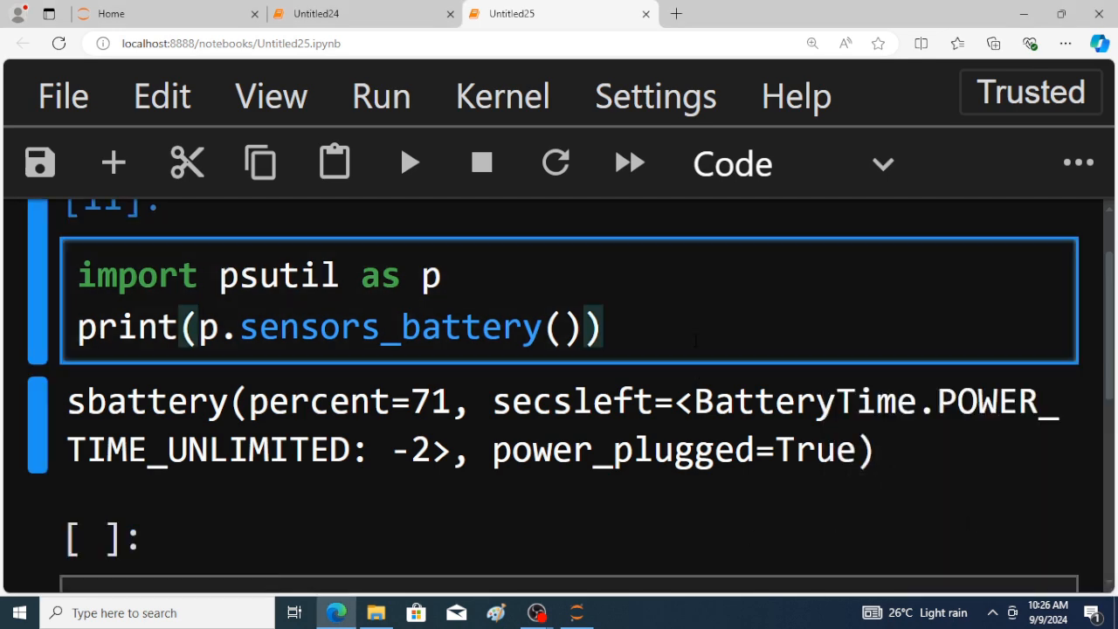
pyautogui.click(410, 162)
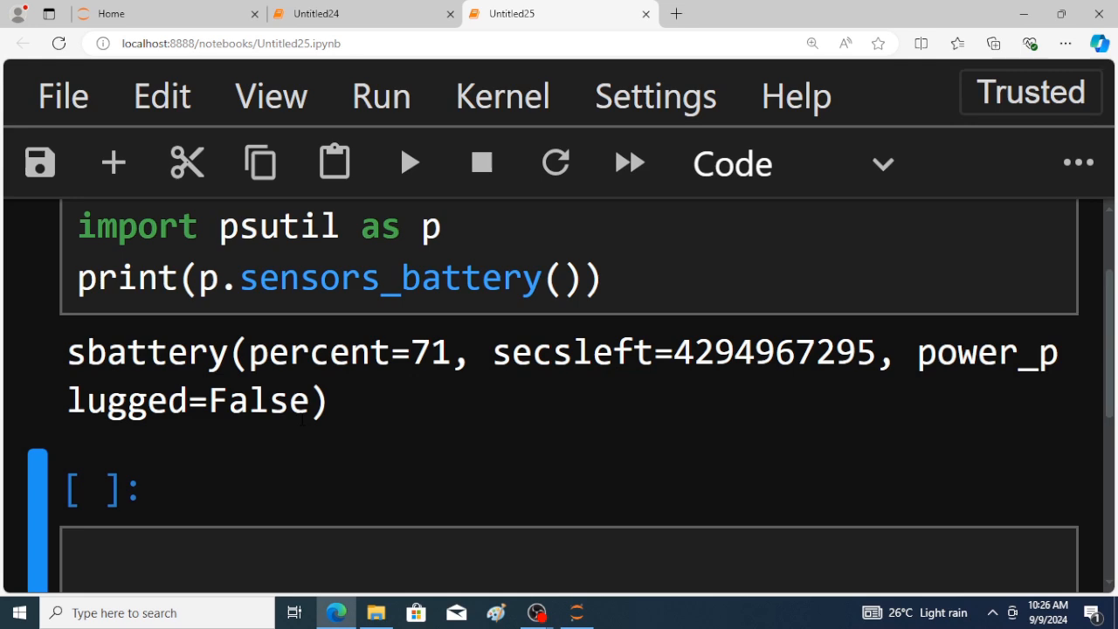
pyautogui.moveTo(611, 380)
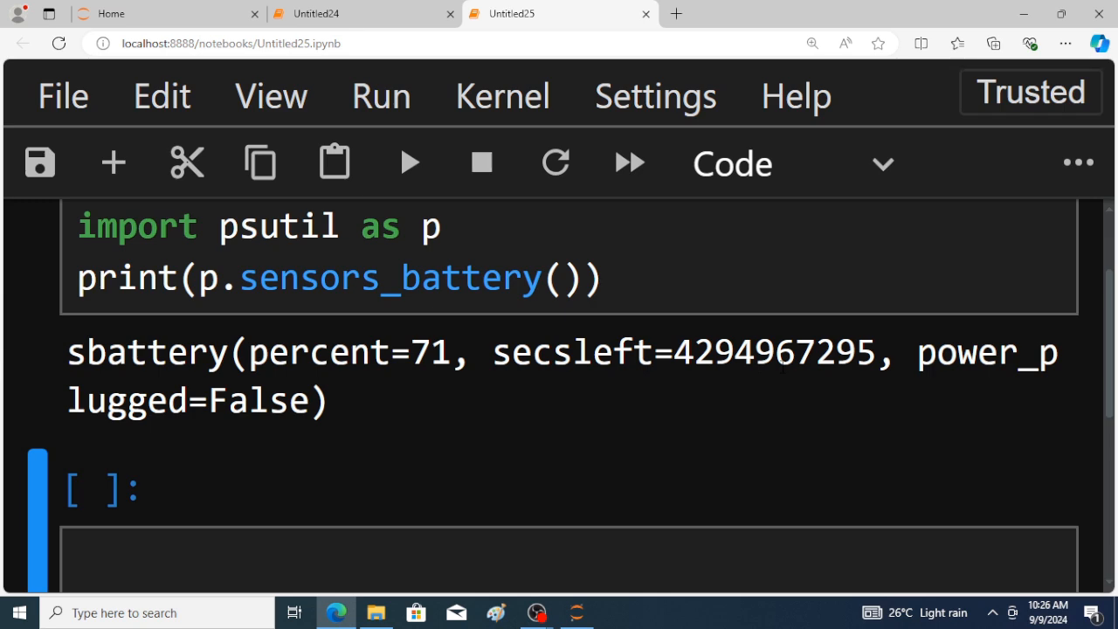
# Step: Show hidden tray icons and open Windows' battery status confirming 71% charge
pyautogui.click(992, 612)
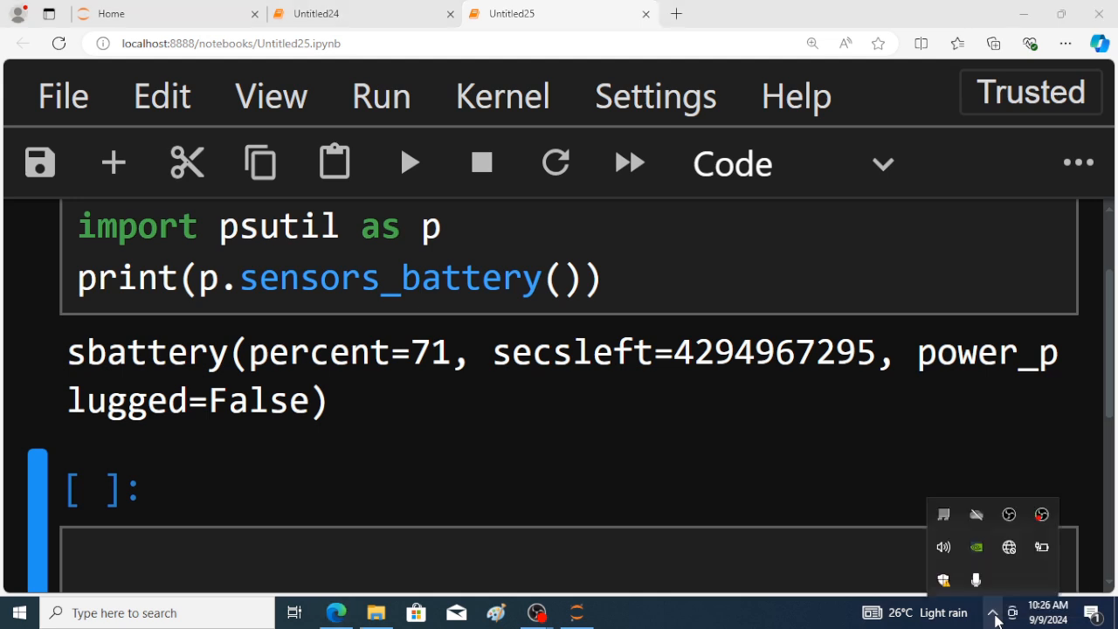
pyautogui.moveTo(1040, 547)
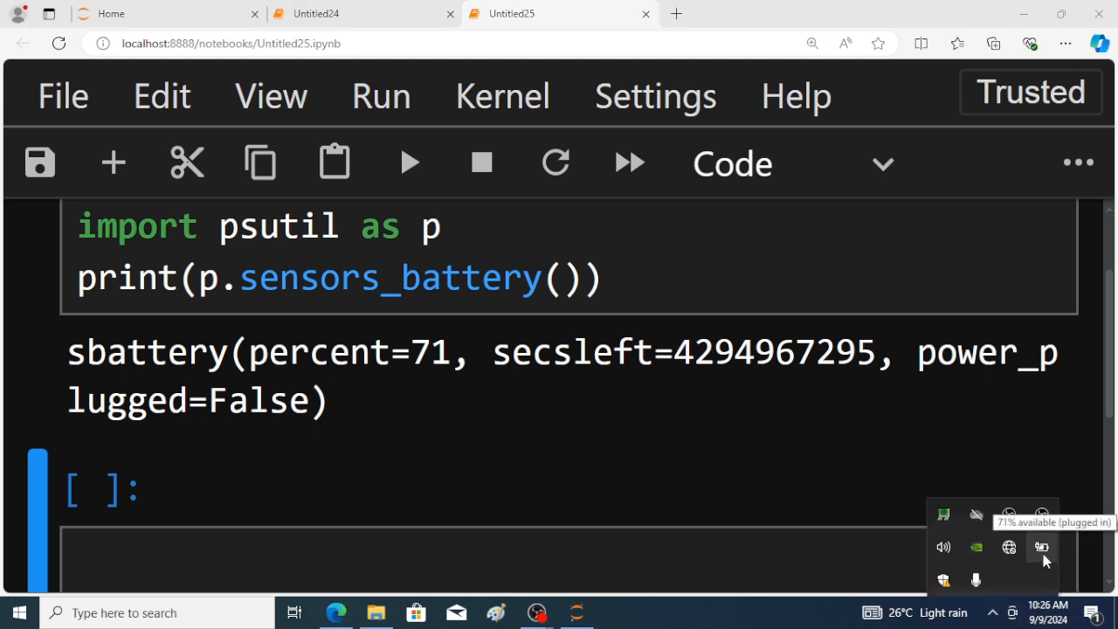
pyautogui.click(1040, 546)
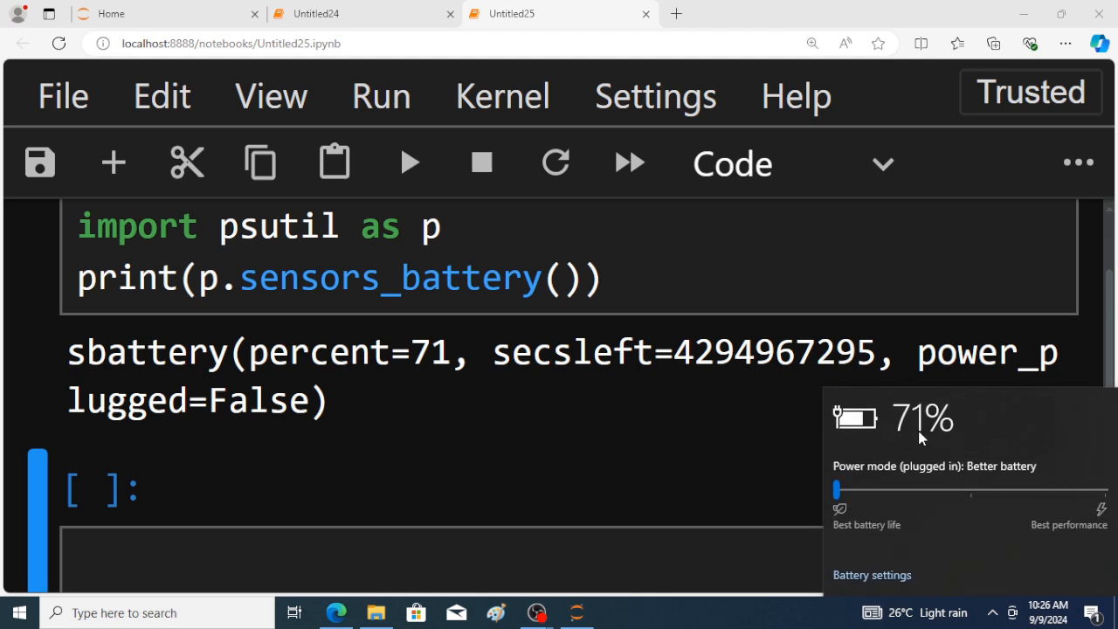
pyautogui.moveTo(779, 470)
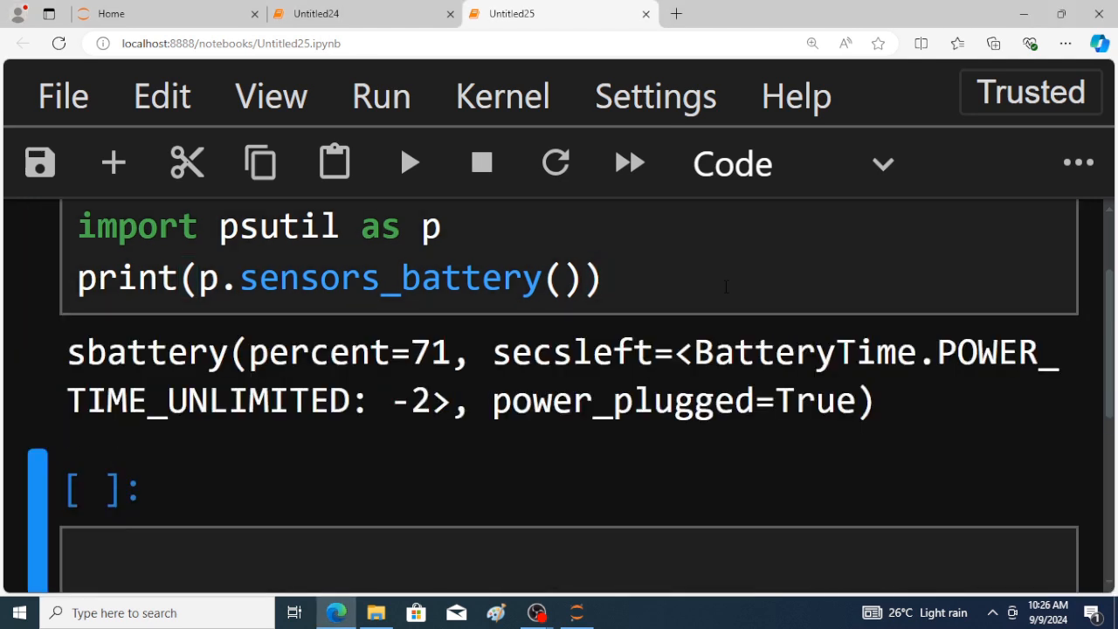
pyautogui.moveTo(563, 437)
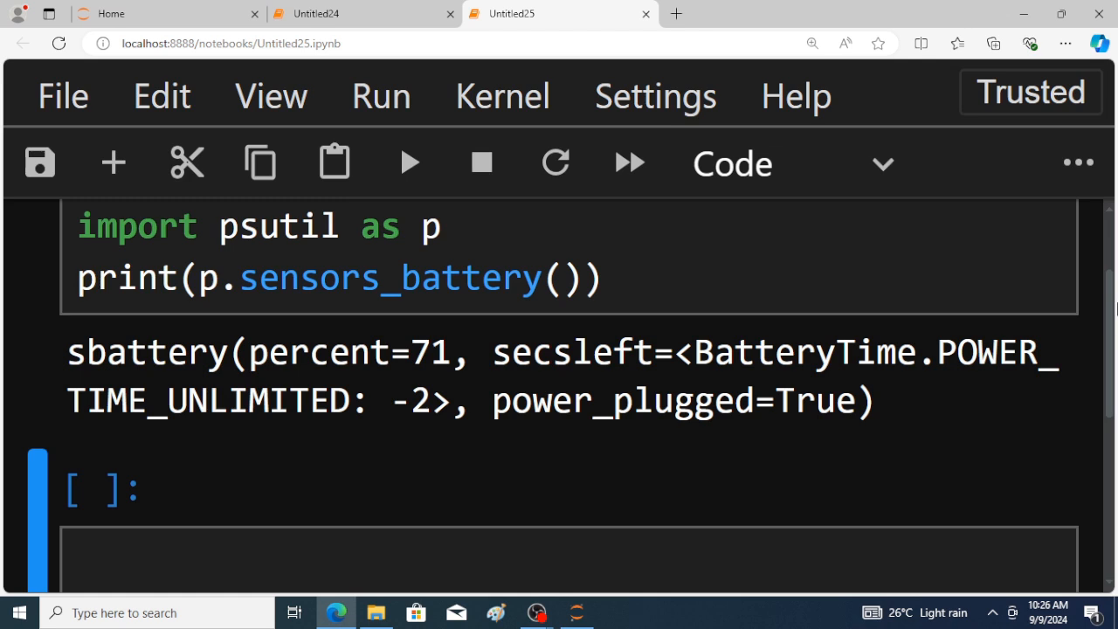
pyautogui.moveTo(1109, 310)
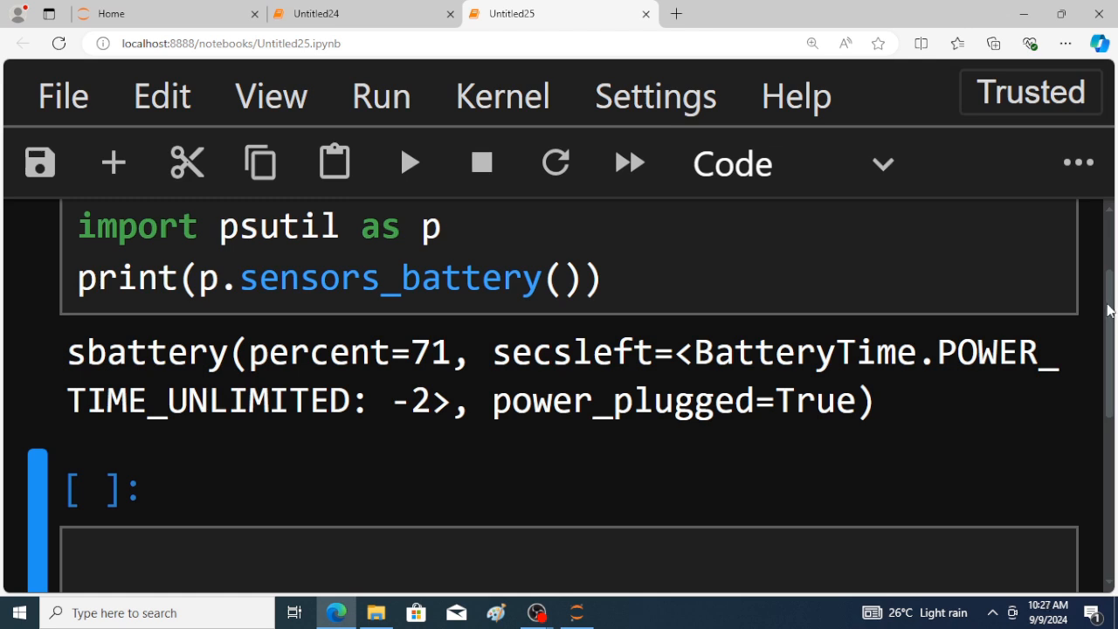